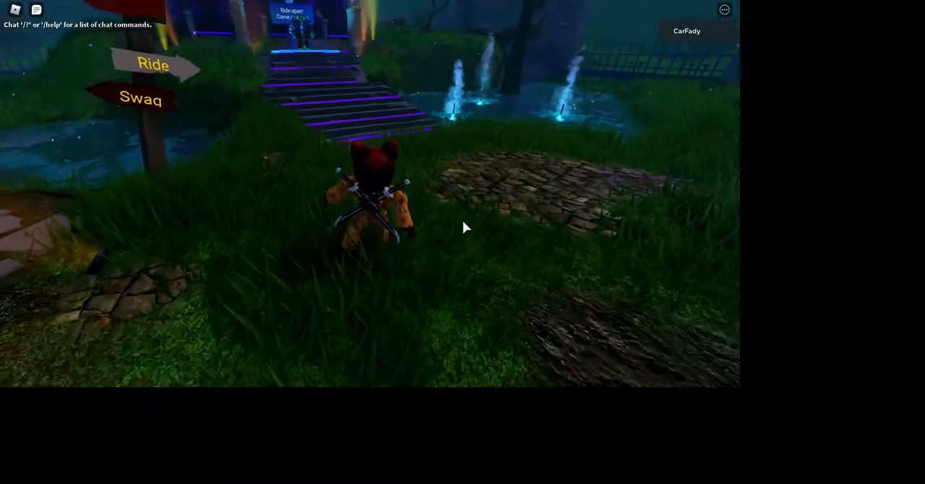
- Walk the avatar forward along the path to the Swag Booth's Get Swag! prompt
{"action": "key", "text": "w"}
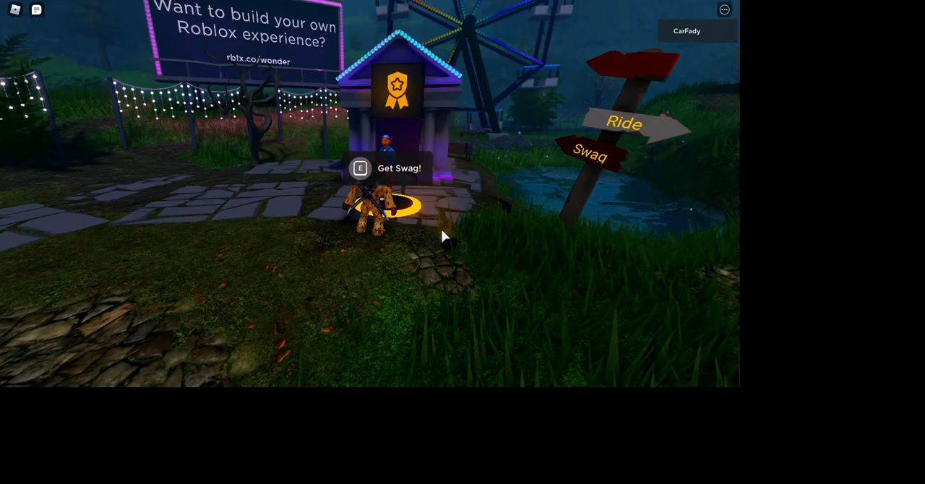
- Interact with the Swag Booth and bring up its Redeem Codes window
{"action": "key", "text": "e"}
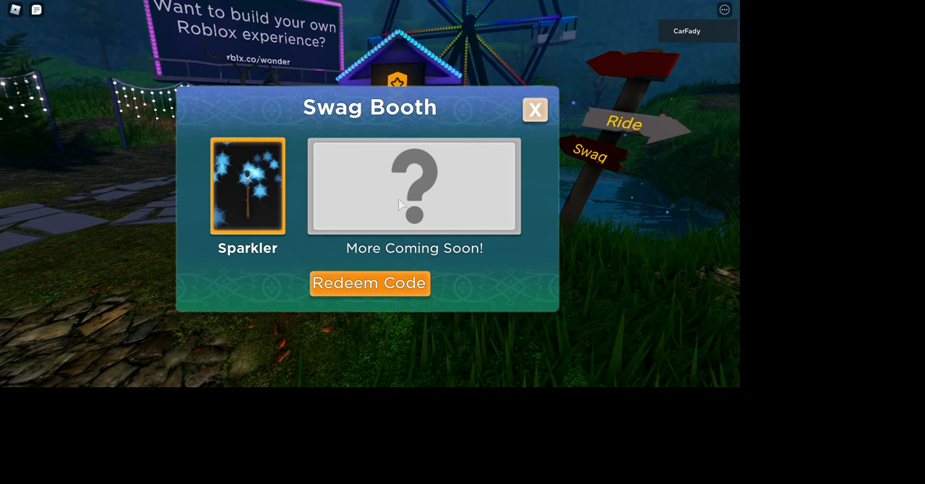
{"action": "left_click", "coordinate": [370, 283]}
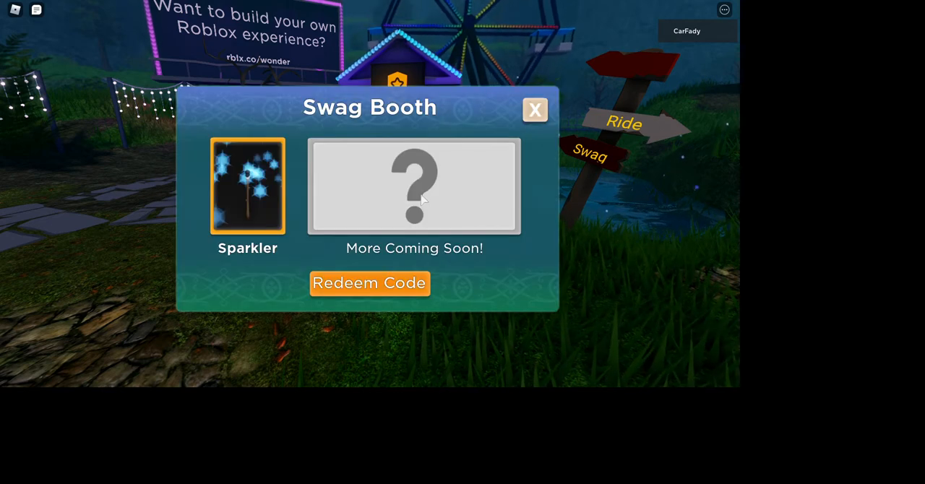
{"action": "left_click", "coordinate": [370, 283]}
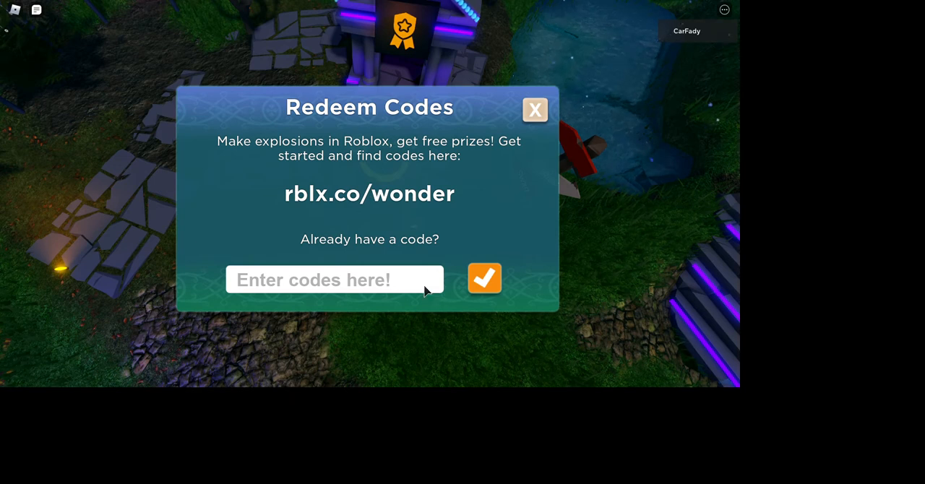
- Redeem the ThingsGoBoom and FXArtist codes in the Enter codes here! box
{"action": "type", "text": "Things"}
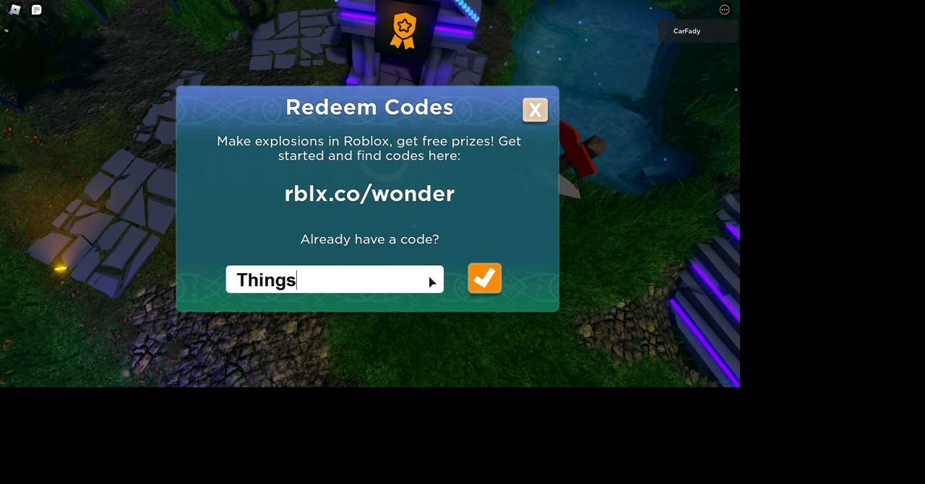
{"action": "type", "text": "GoN"}
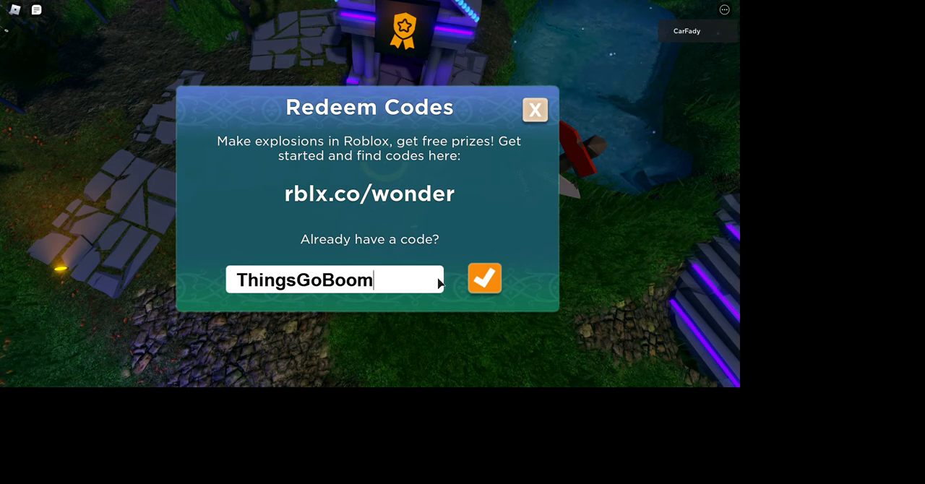
{"action": "left_click", "coordinate": [484, 278]}
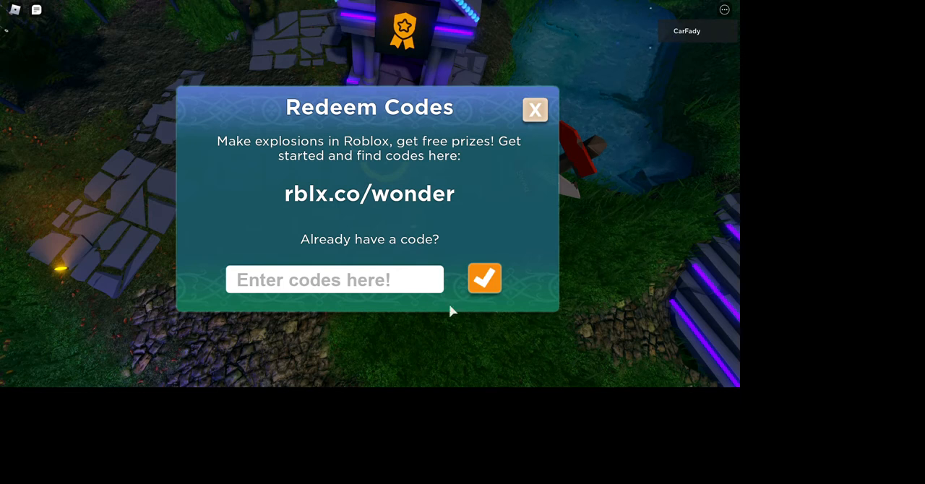
{"action": "left_click", "coordinate": [335, 280]}
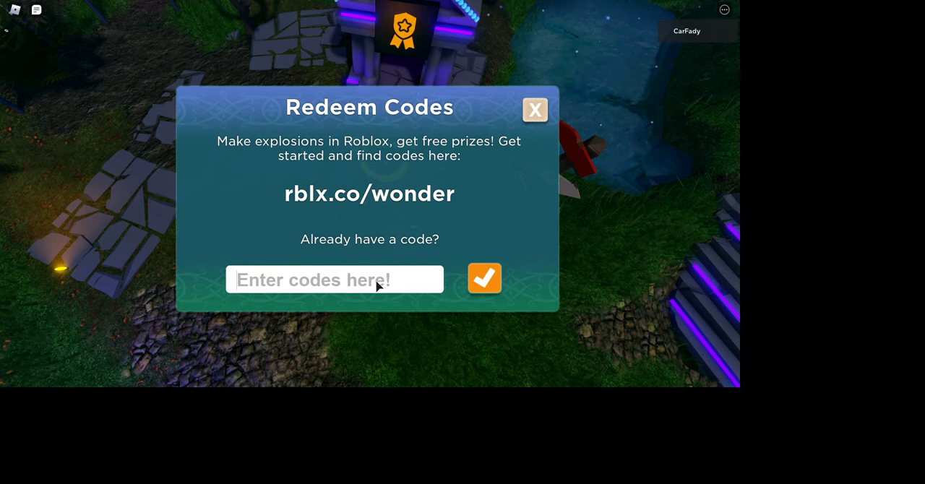
{"action": "type", "text": "FXArtist"}
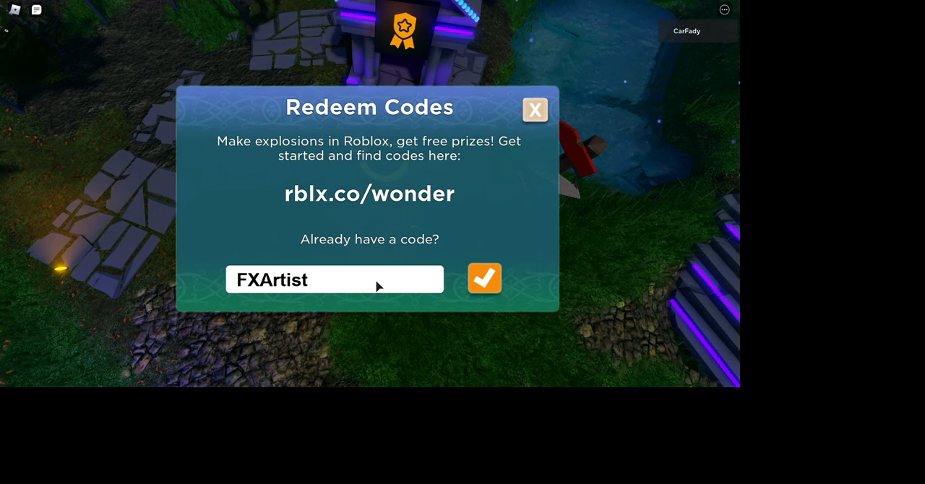
{"action": "left_click", "coordinate": [484, 279]}
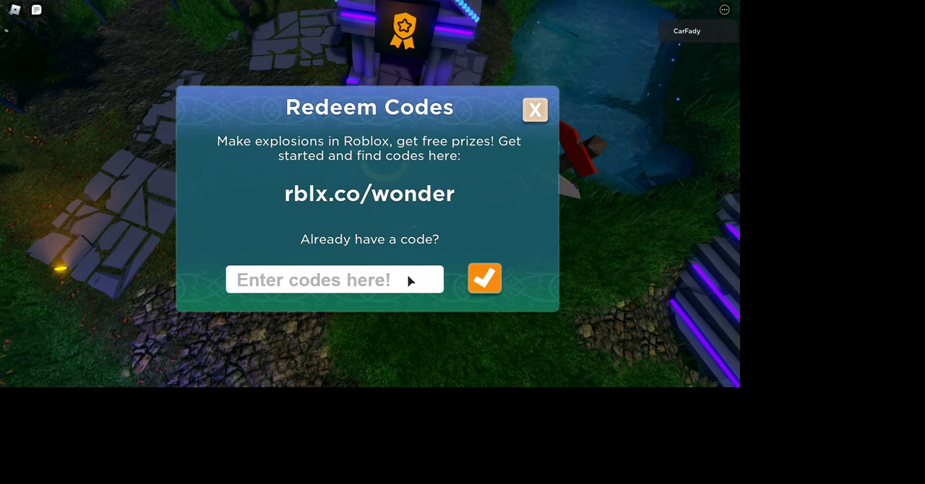
- Redeem the Boardwalk and ParticleWizard codes, then dismiss the redemption panel
{"action": "type", "text": "Boardw"}
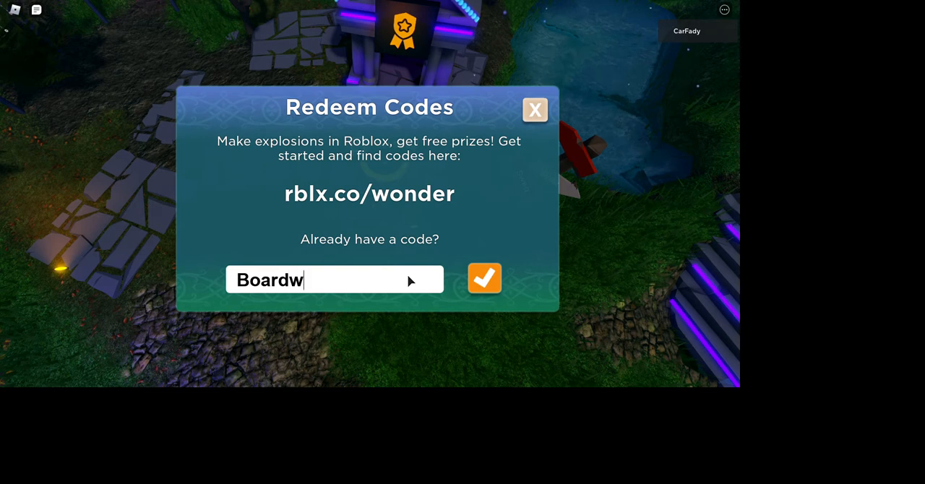
{"action": "type", "text": "alk"}
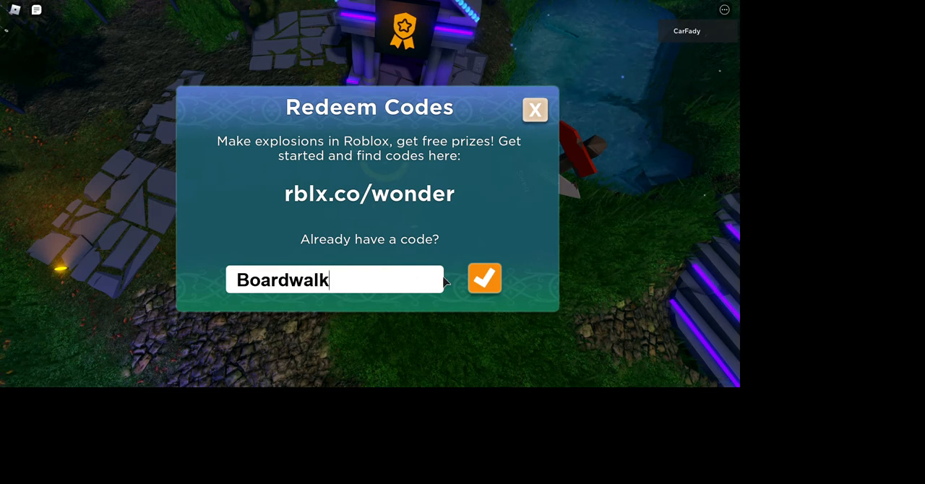
{"action": "left_click", "coordinate": [482, 278]}
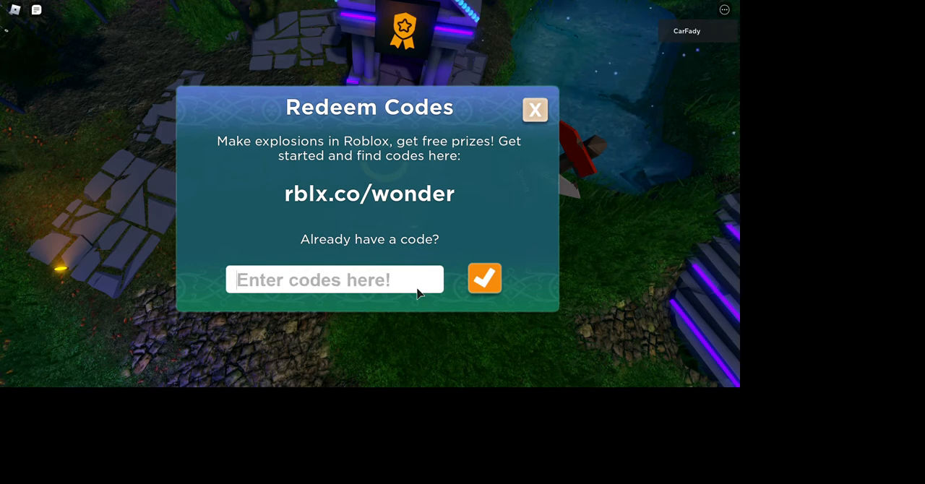
{"action": "type", "text": "ParticleWizard"}
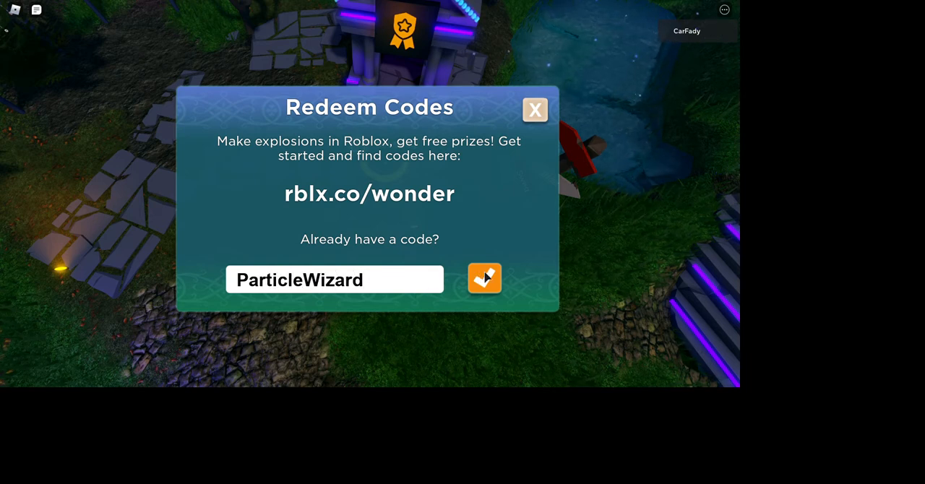
{"action": "left_click", "coordinate": [484, 279]}
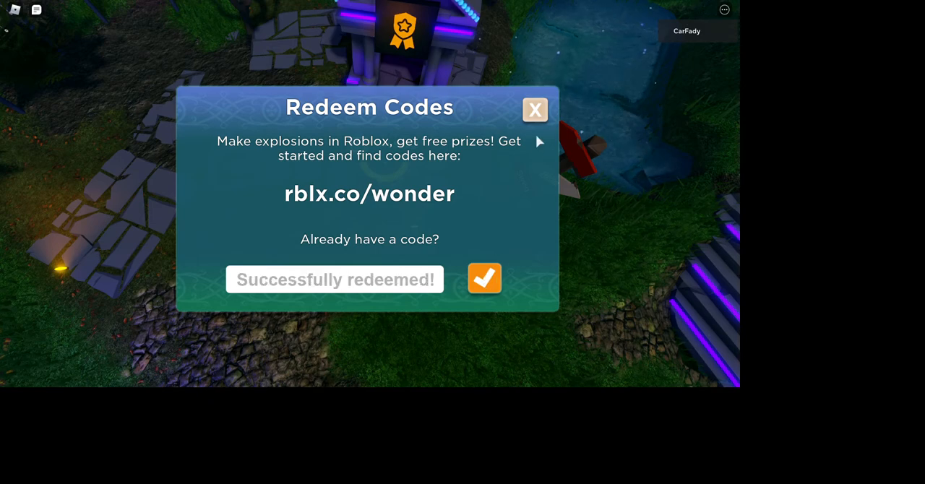
{"action": "left_click", "coordinate": [534, 110]}
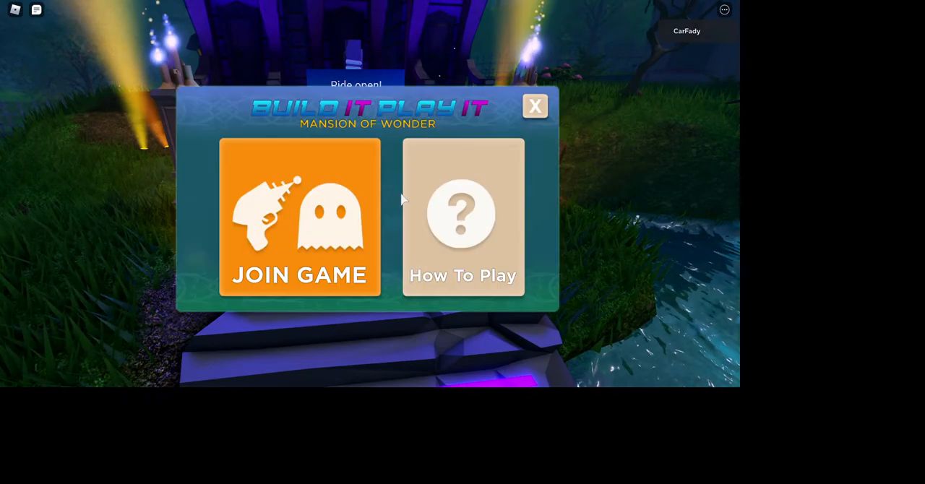
- Interact with the ride entrance to bring up the Mansion of Wonder menu
{"action": "left_click", "coordinate": [299, 217]}
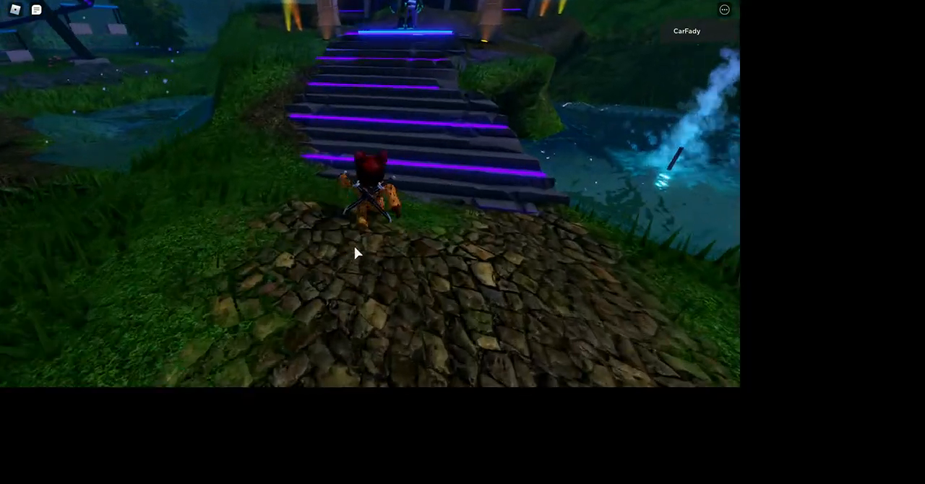
- Walk up the stairs and start the '/e wave' emote command in chat
{"action": "key", "text": "w"}
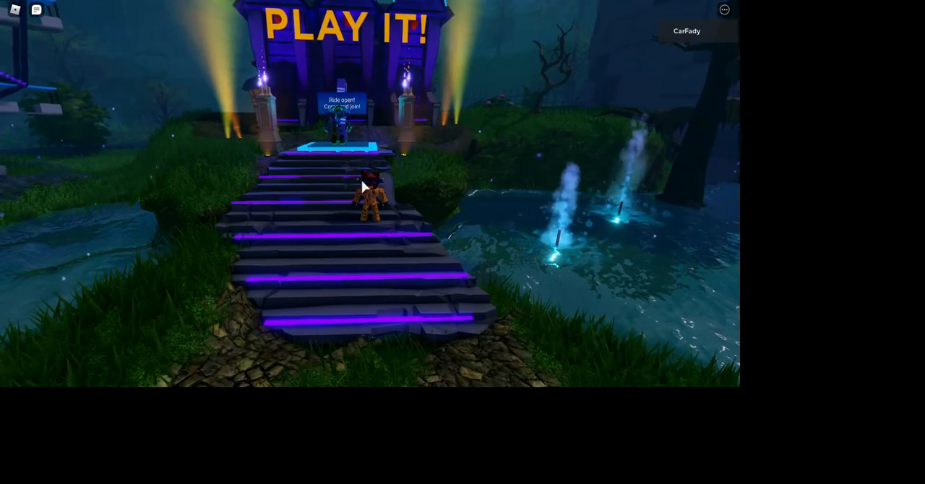
{"action": "type", "text": "/e wav"}
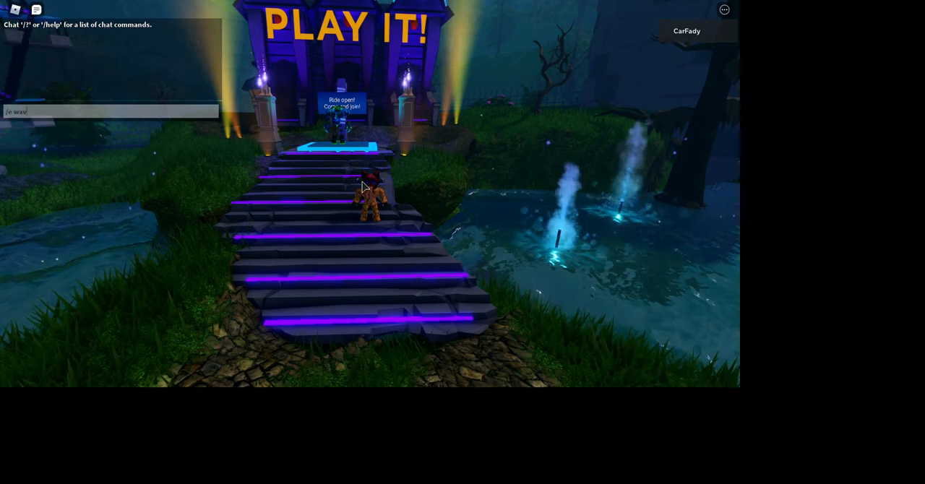